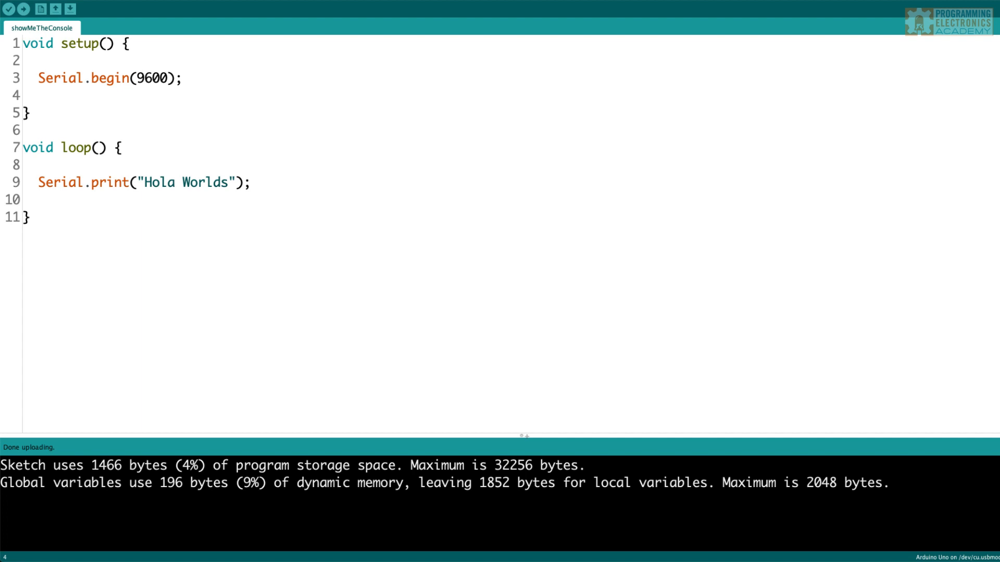
Open the Tools menu to find Serial Monitor and its Ctrl/Cmd+Shift+M shortcut.
click(26, 95)
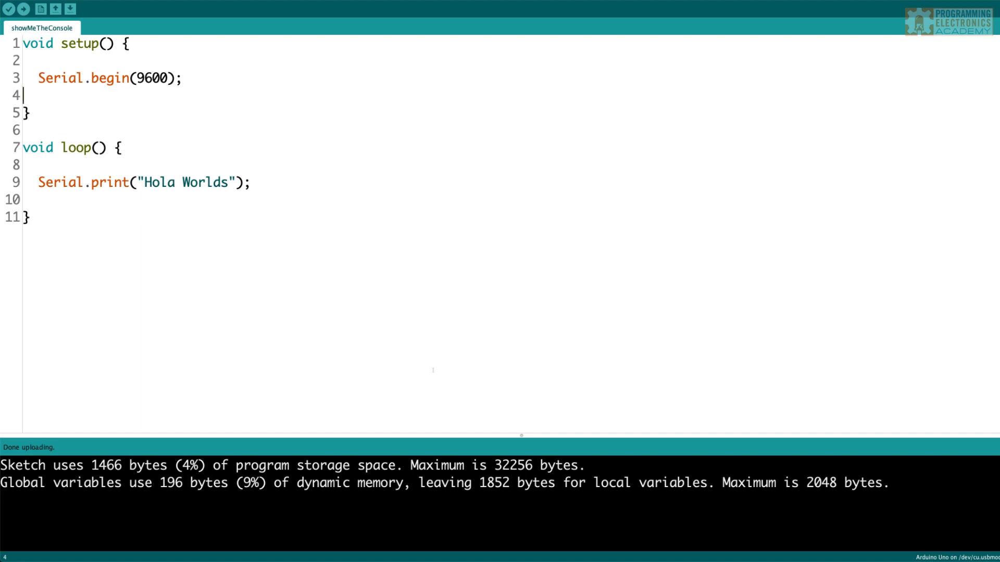
mouse_move(909, 312)
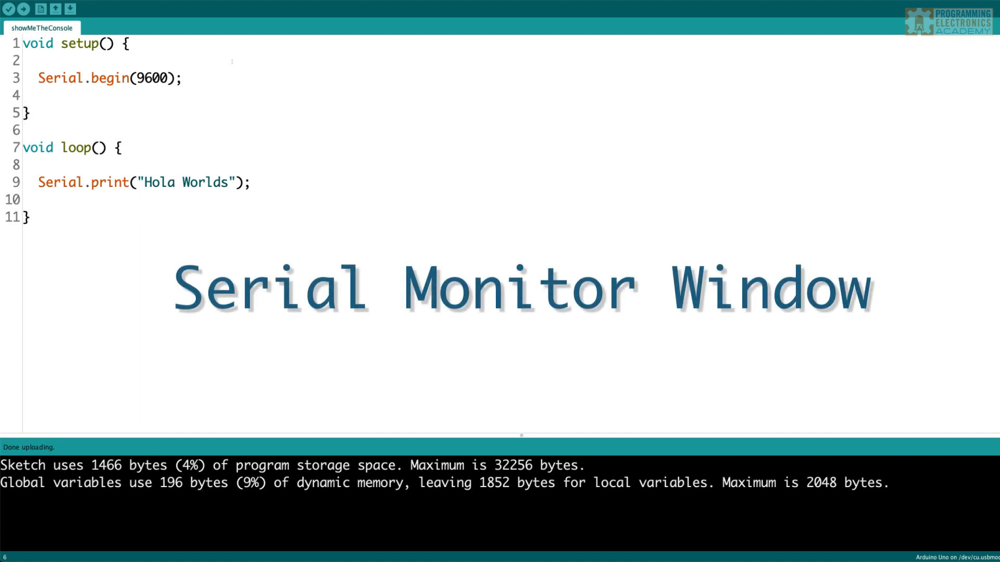
click(356, 14)
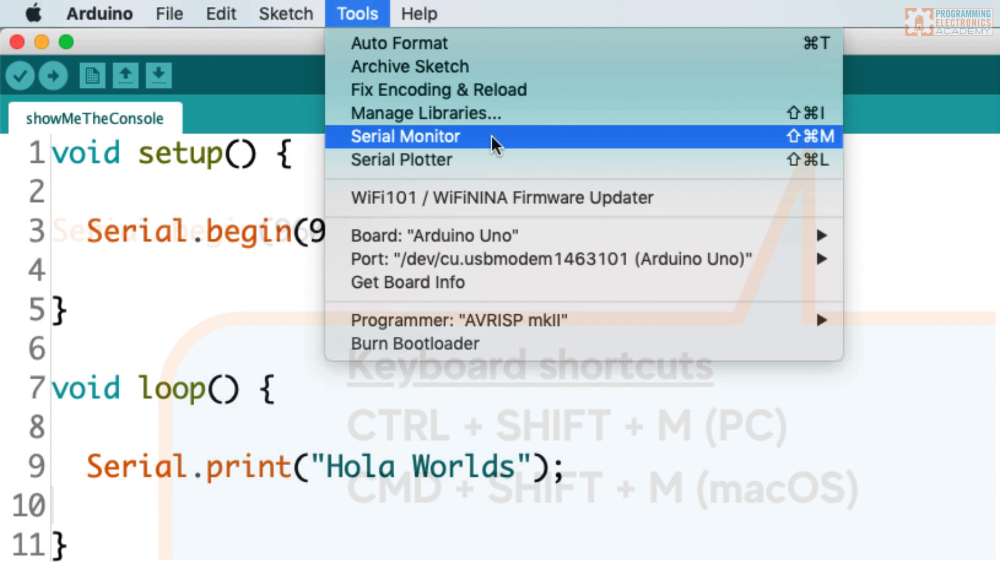
Change line 9 to Serial.print("Hola Worlds!"); with an exclamation mark.
click(405, 136)
text(!)
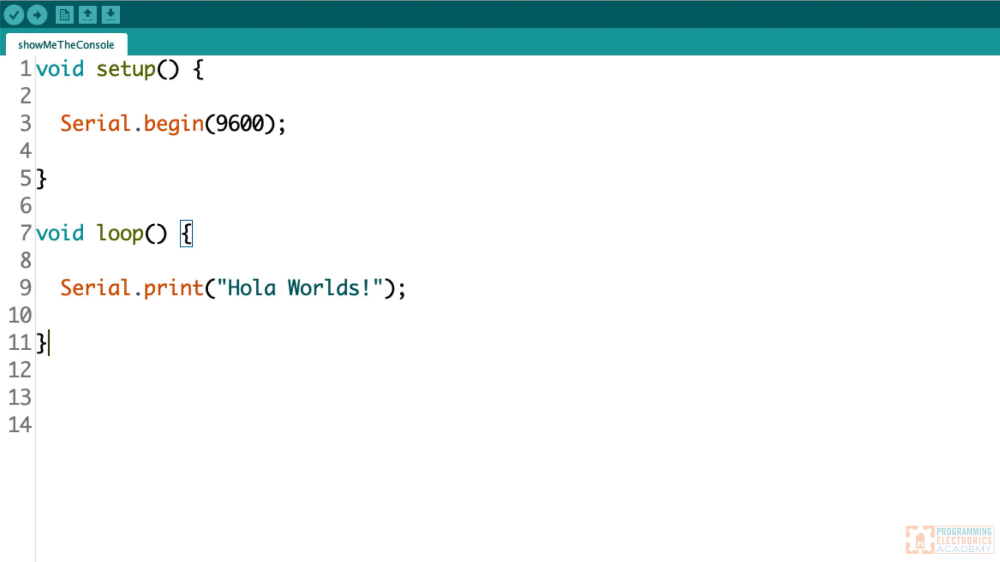
Upload the edited Hola Worlds sketch and view its garbled output at 19200 baud.
click(25, 9)
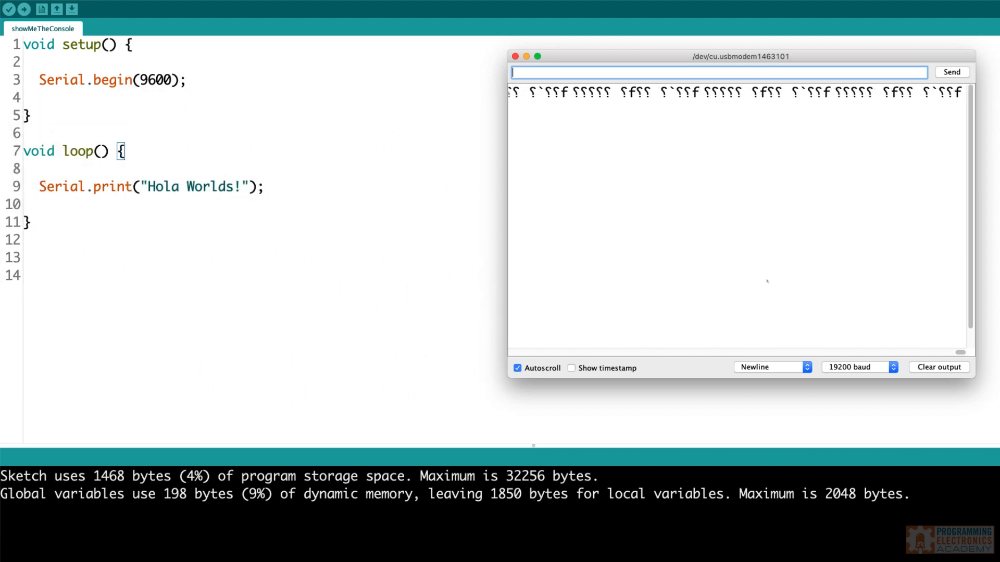
Set the Serial Monitor baud rate to 9600.
click(859, 366)
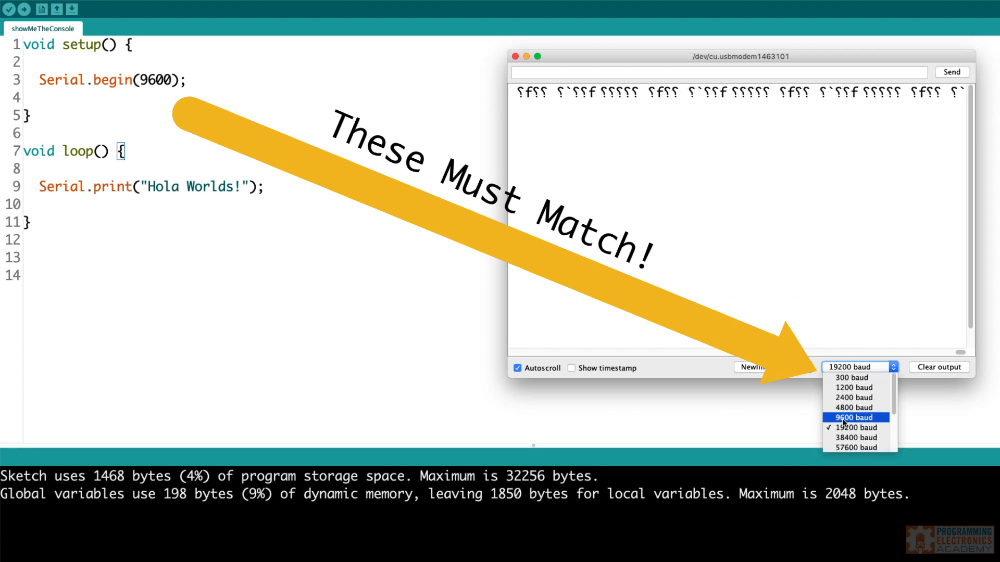
click(853, 417)
text(ln)
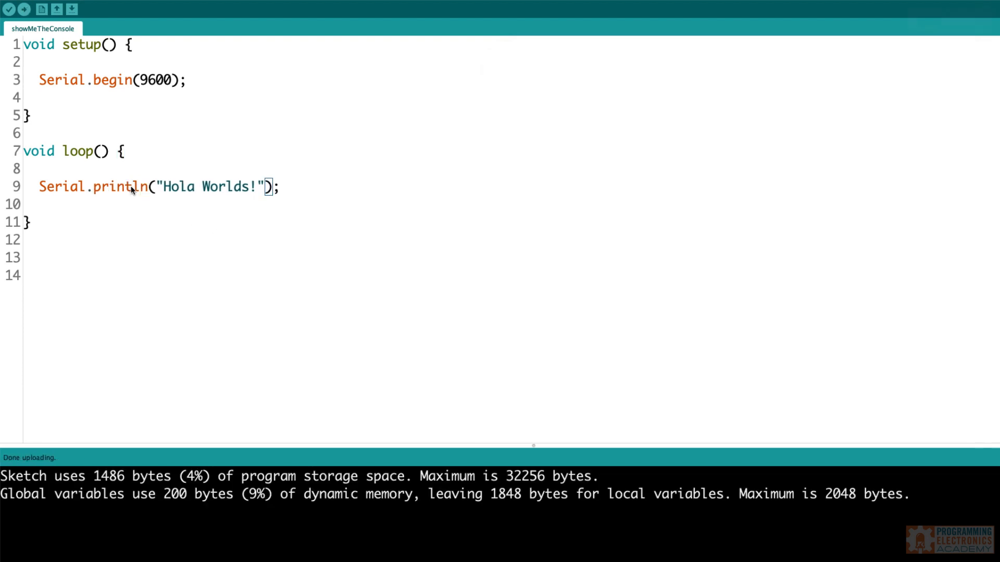
Open the Serial Monitor to confirm "Hola Worlds!" prints on separate lines at 9600 baud.
click(71, 8)
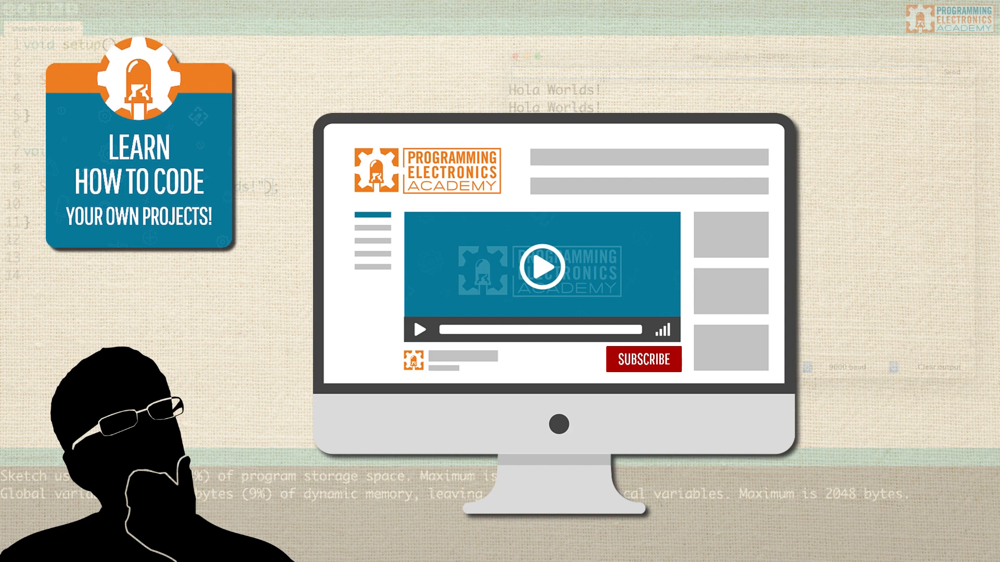
Scroll the programmingelectronics.com page down to the Academy Members courses list.
scroll(down, 3)
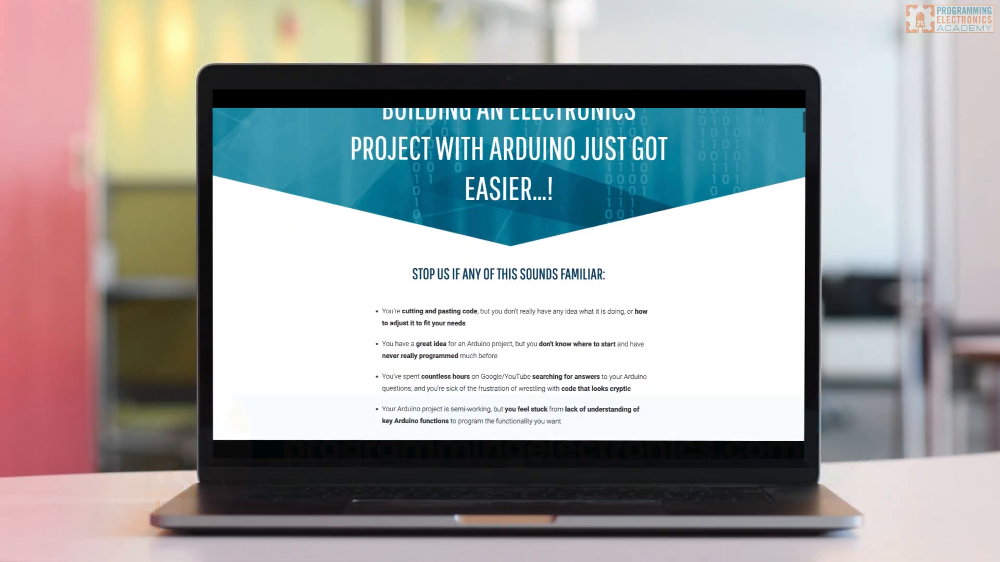
scroll(down, 3)
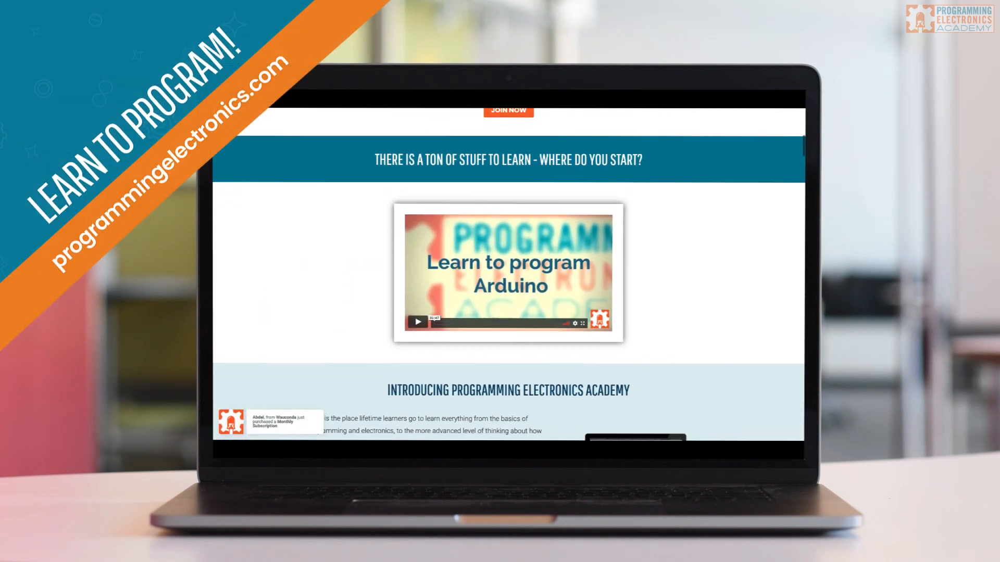
scroll(down, 3)
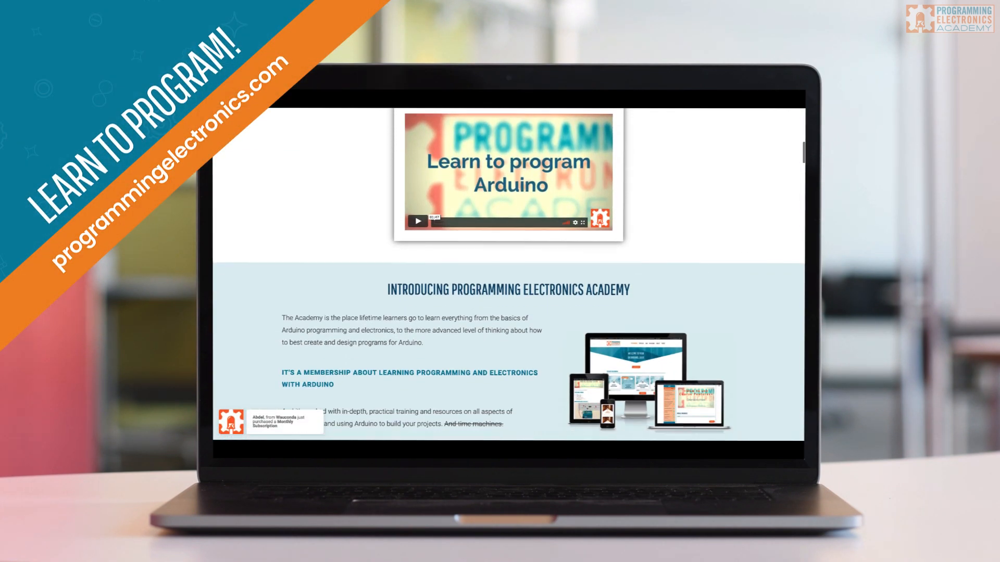
scroll(down, 3)
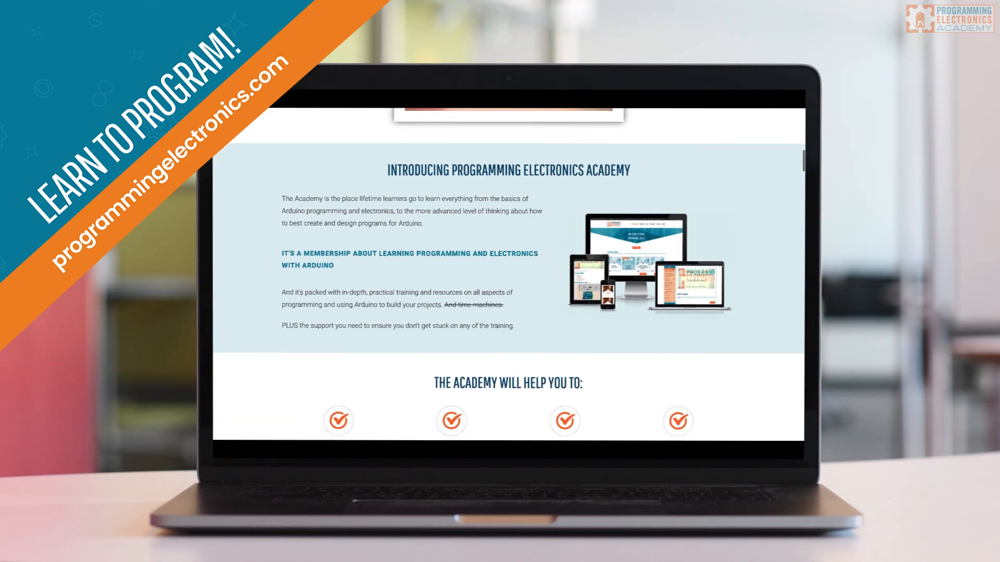
scroll(down, 3)
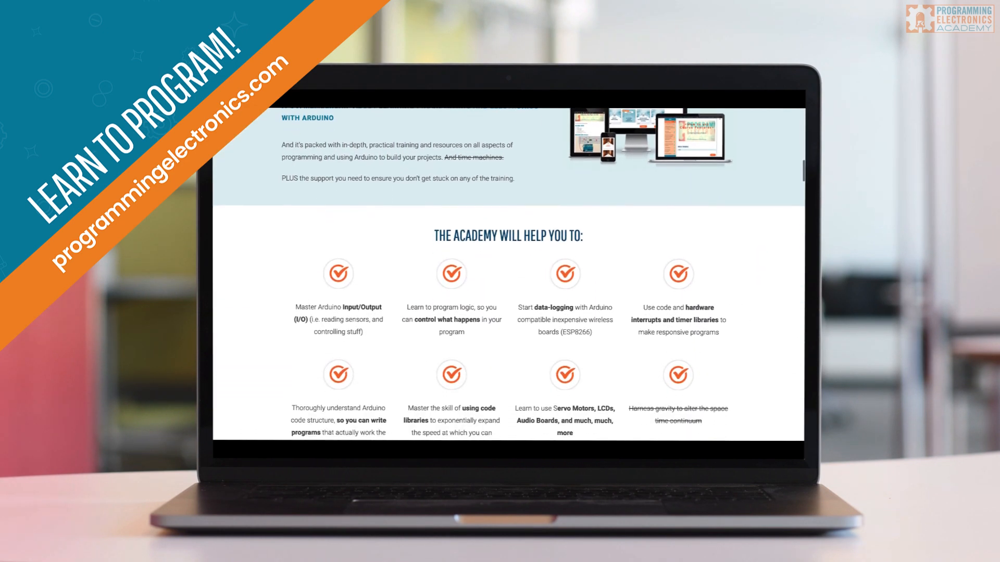
scroll(down, 3)
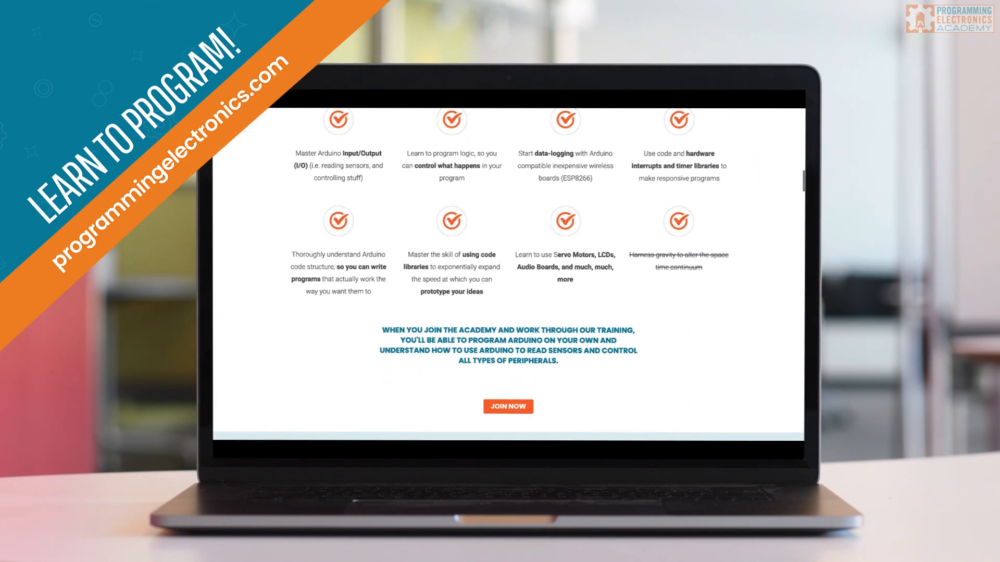
scroll(down, 3)
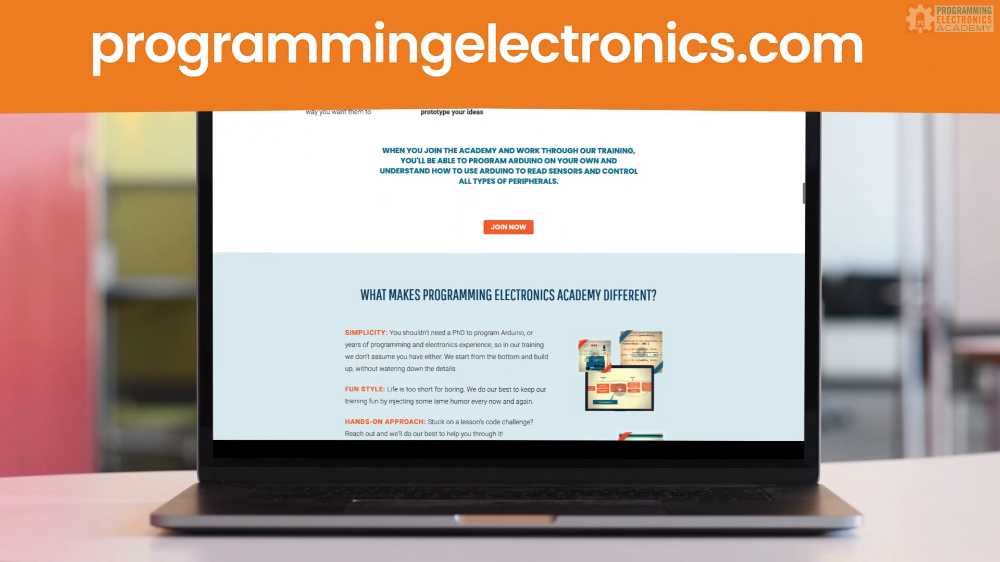
scroll(down, 3)
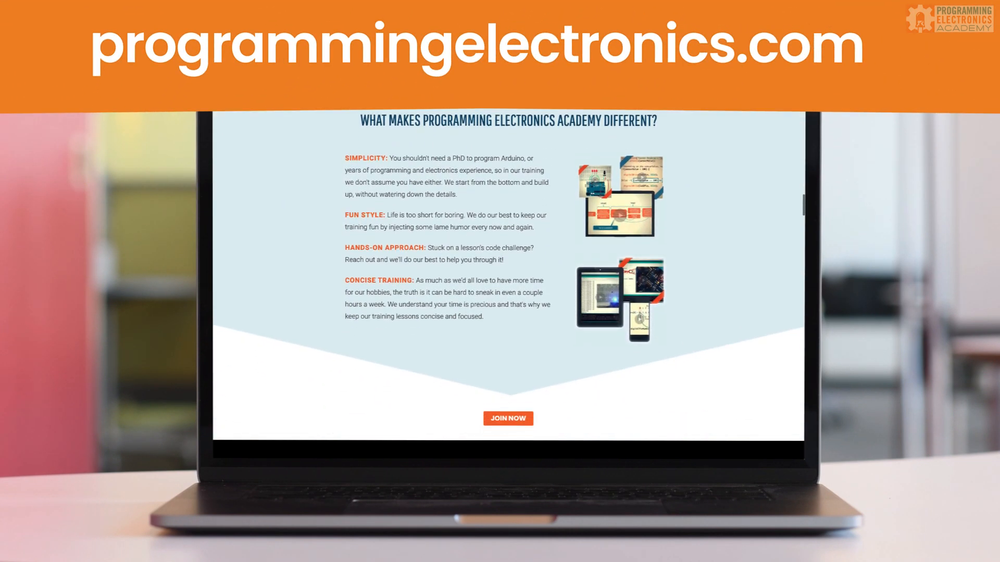
scroll(down, 3)
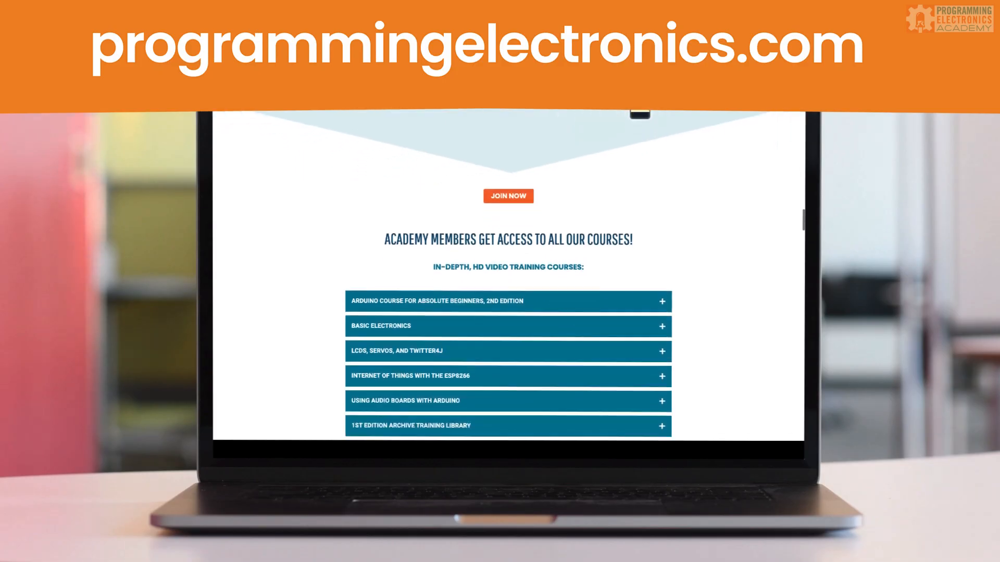